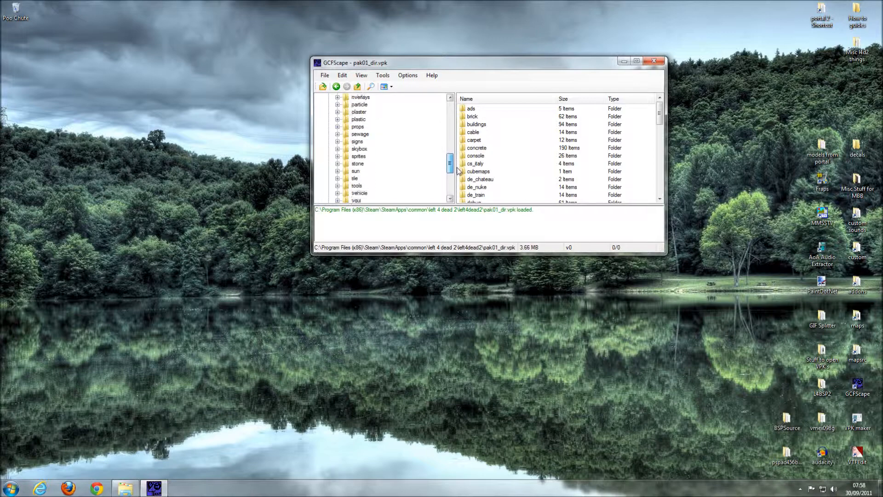
# Step: Preview spray_stencil_boomer_01.vtf from the logos folder in VTFEdit, then close the preview
pyautogui.scroll(-3)
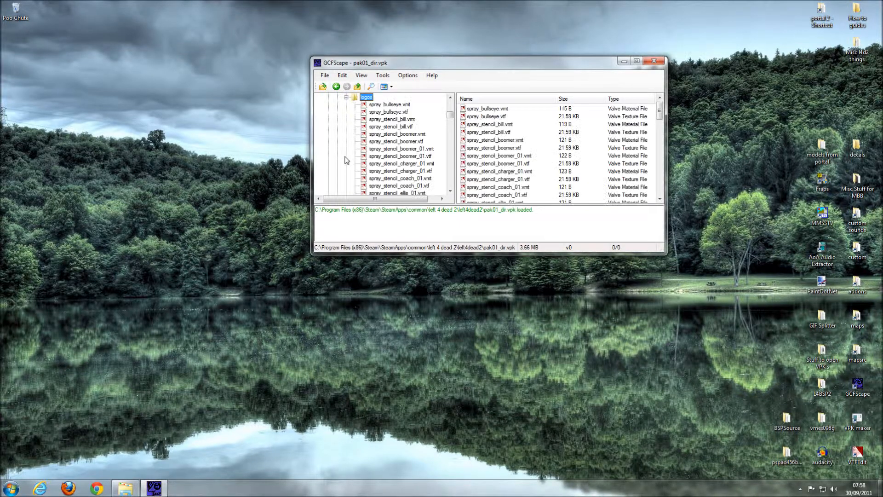
pyautogui.click(498, 164)
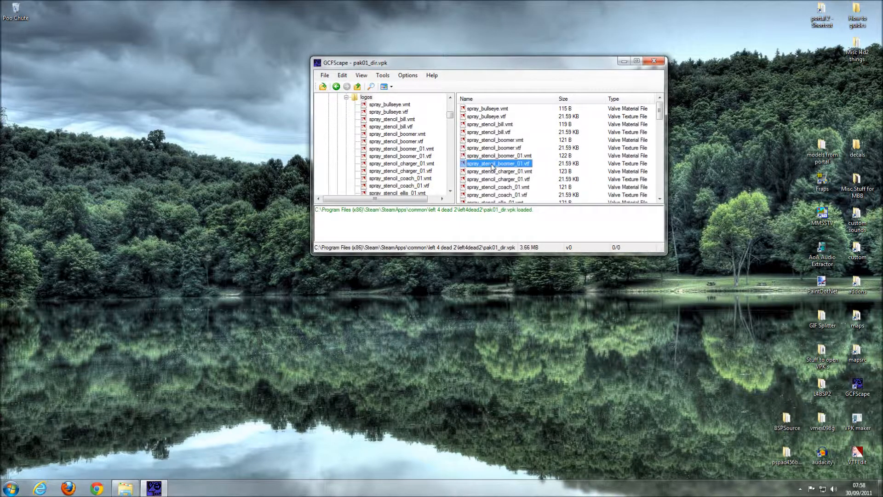
pyautogui.doubleClick(497, 163)
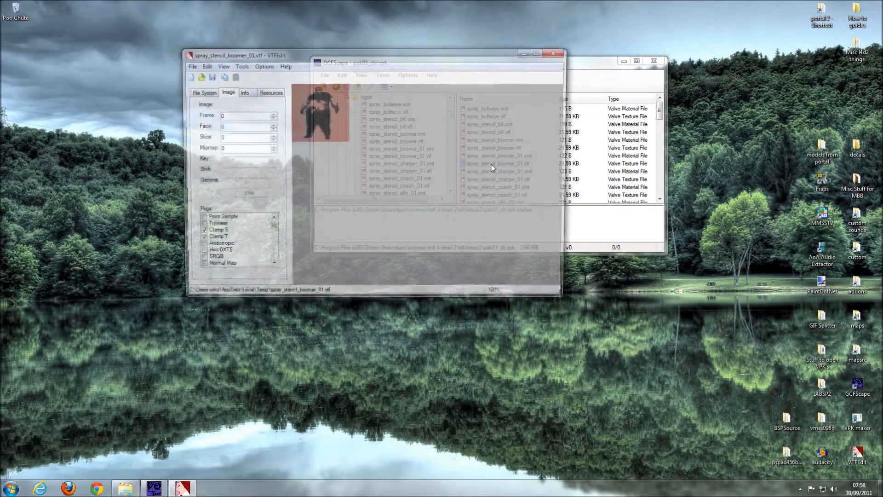
pyautogui.click(498, 163)
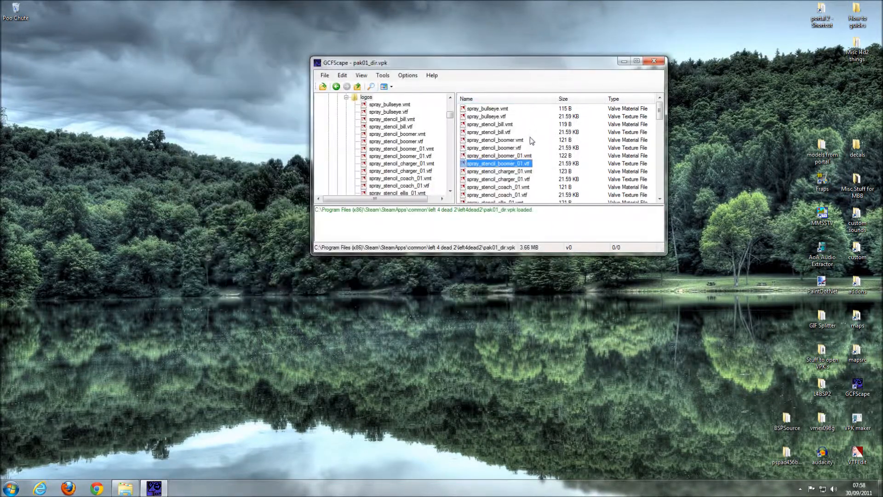
# Step: Extract both boomer_01 spray files and the whole logos folder to the desktop, then open it
pyautogui.click(499, 156)
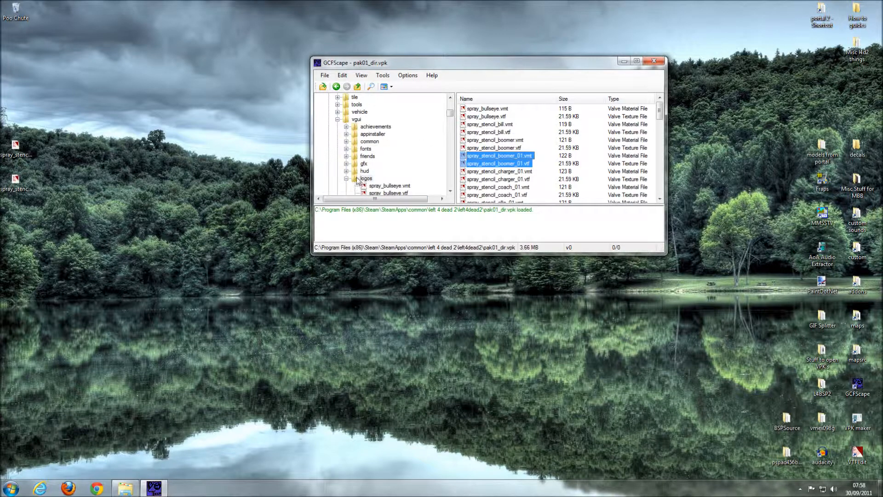
pyautogui.click(366, 178)
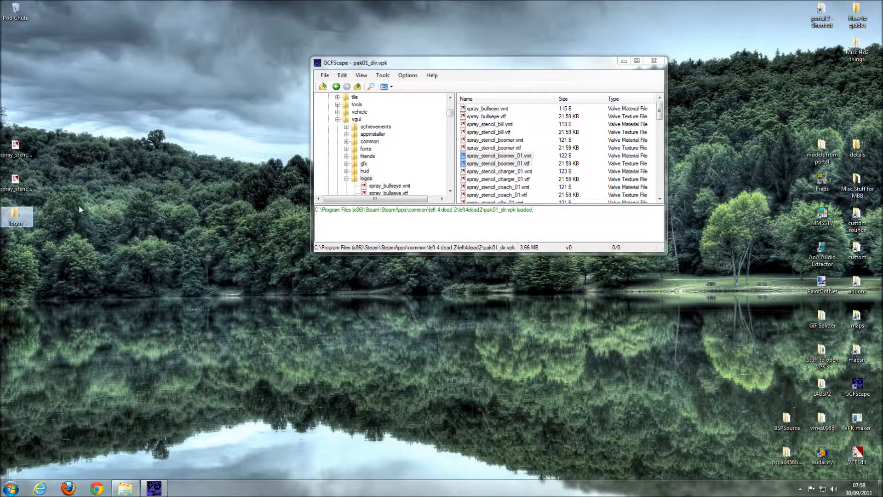
pyautogui.doubleClick(15, 216)
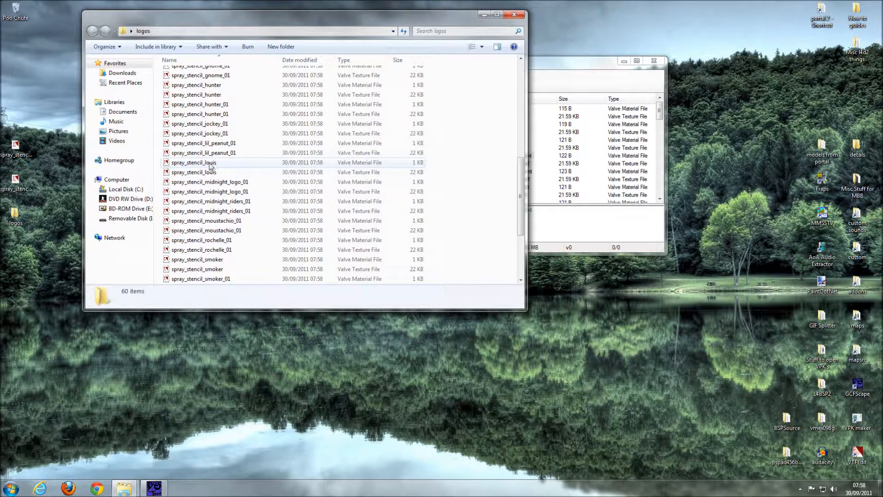
# Step: Inspect spray_stencil_louis.vtf among the 60 extracted files, then close the logos folder window
pyautogui.click(208, 172)
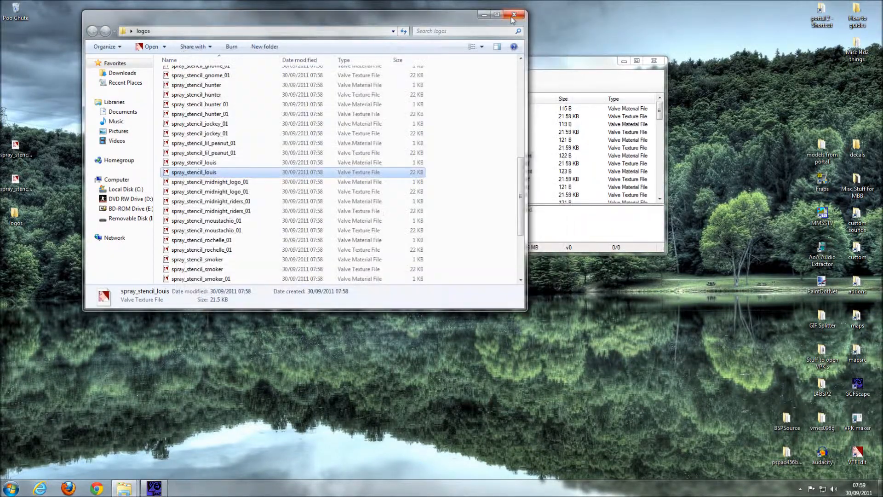
pyautogui.click(513, 14)
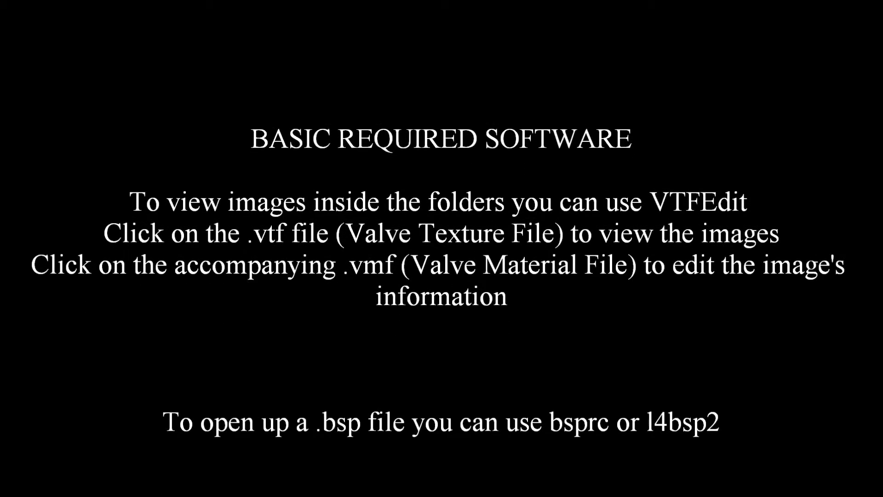
pyautogui.scroll(-3)
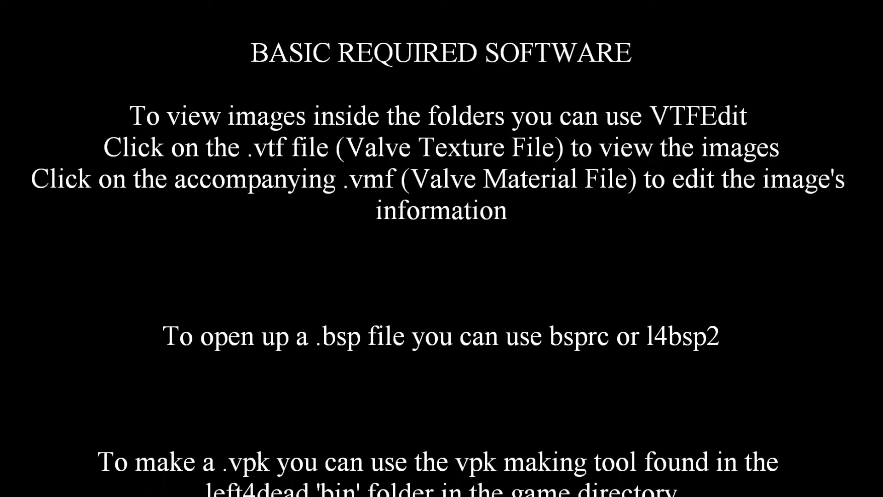
pyautogui.scroll(-3)
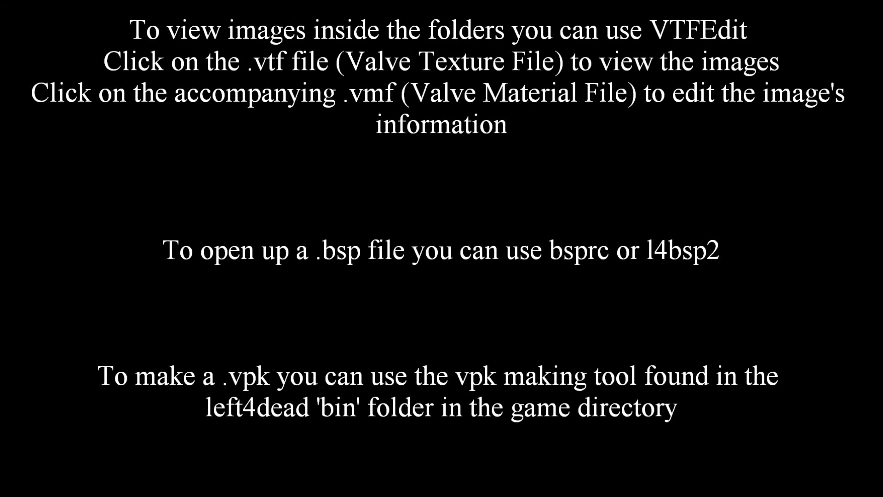
pyautogui.scroll(-3)
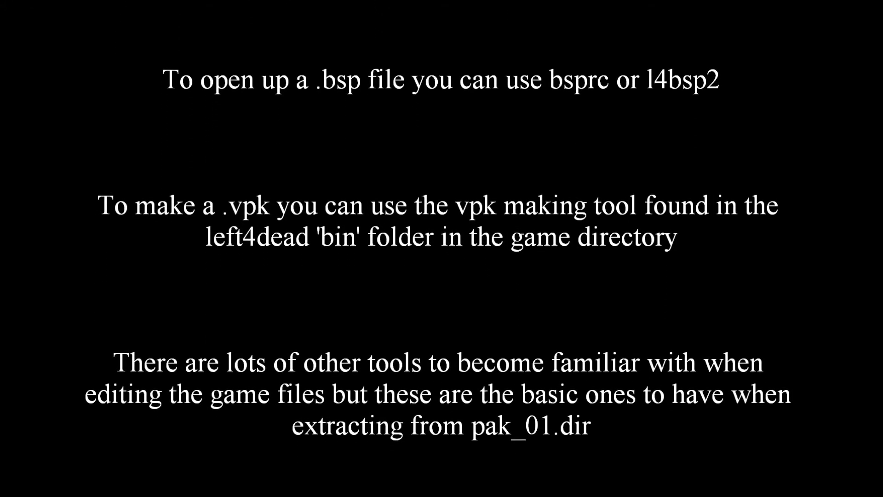
pyautogui.scroll(-3)
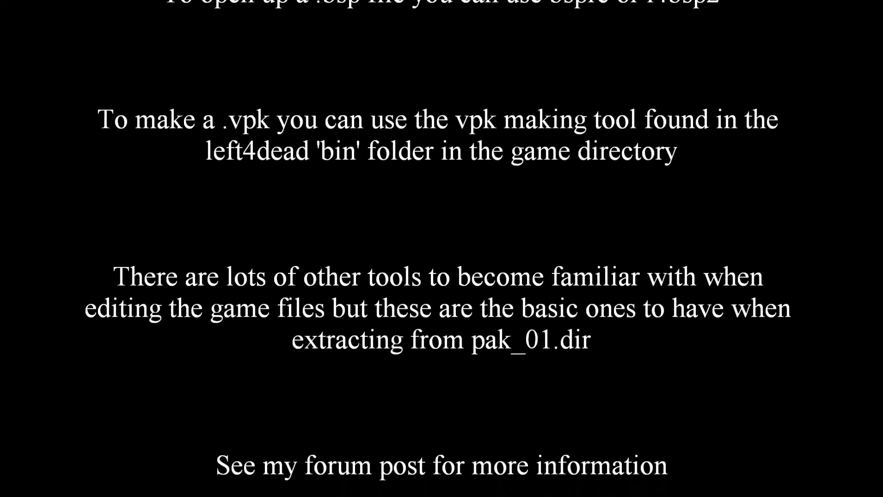